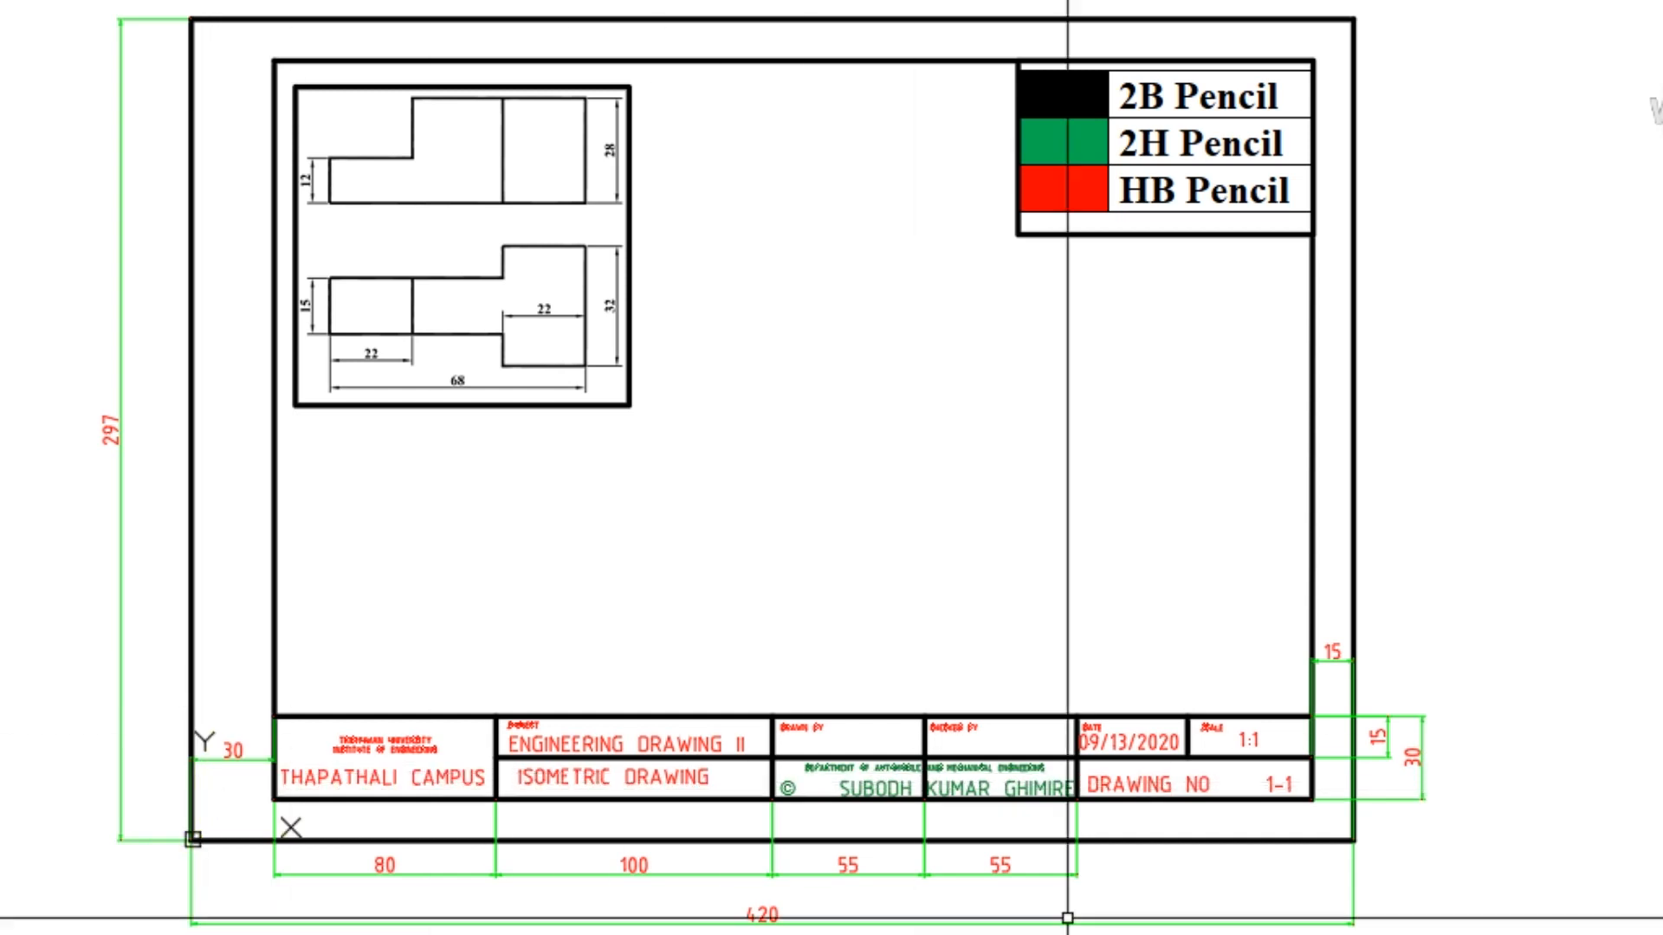
mouse_move(1050, 407)
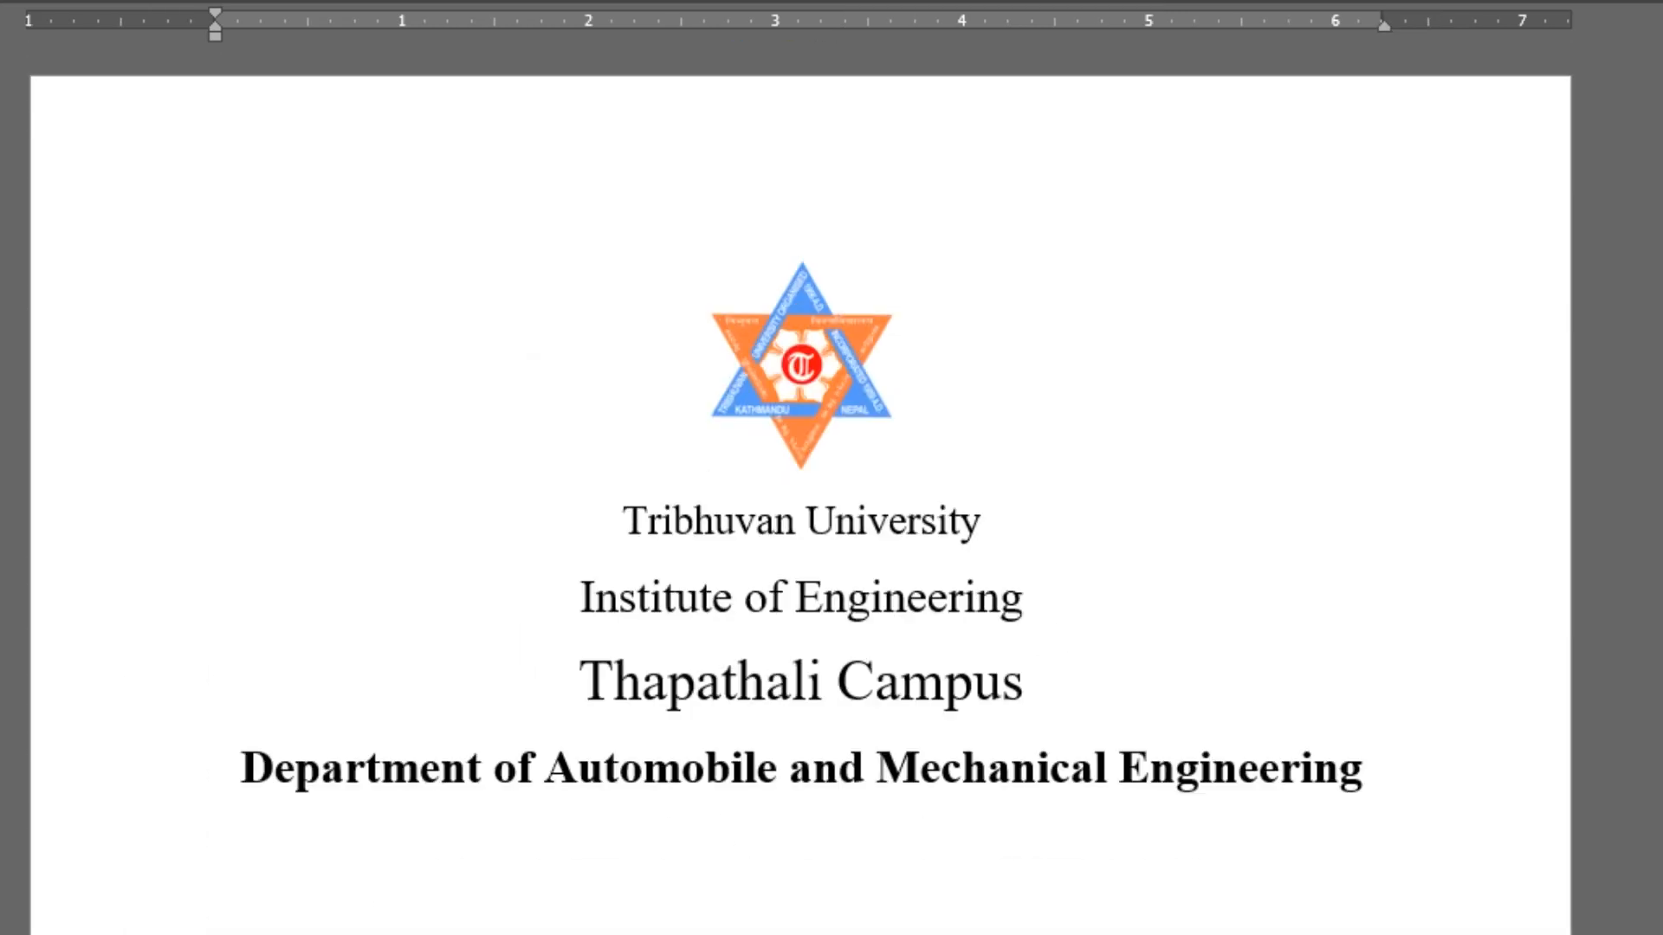
scroll("down", 3)
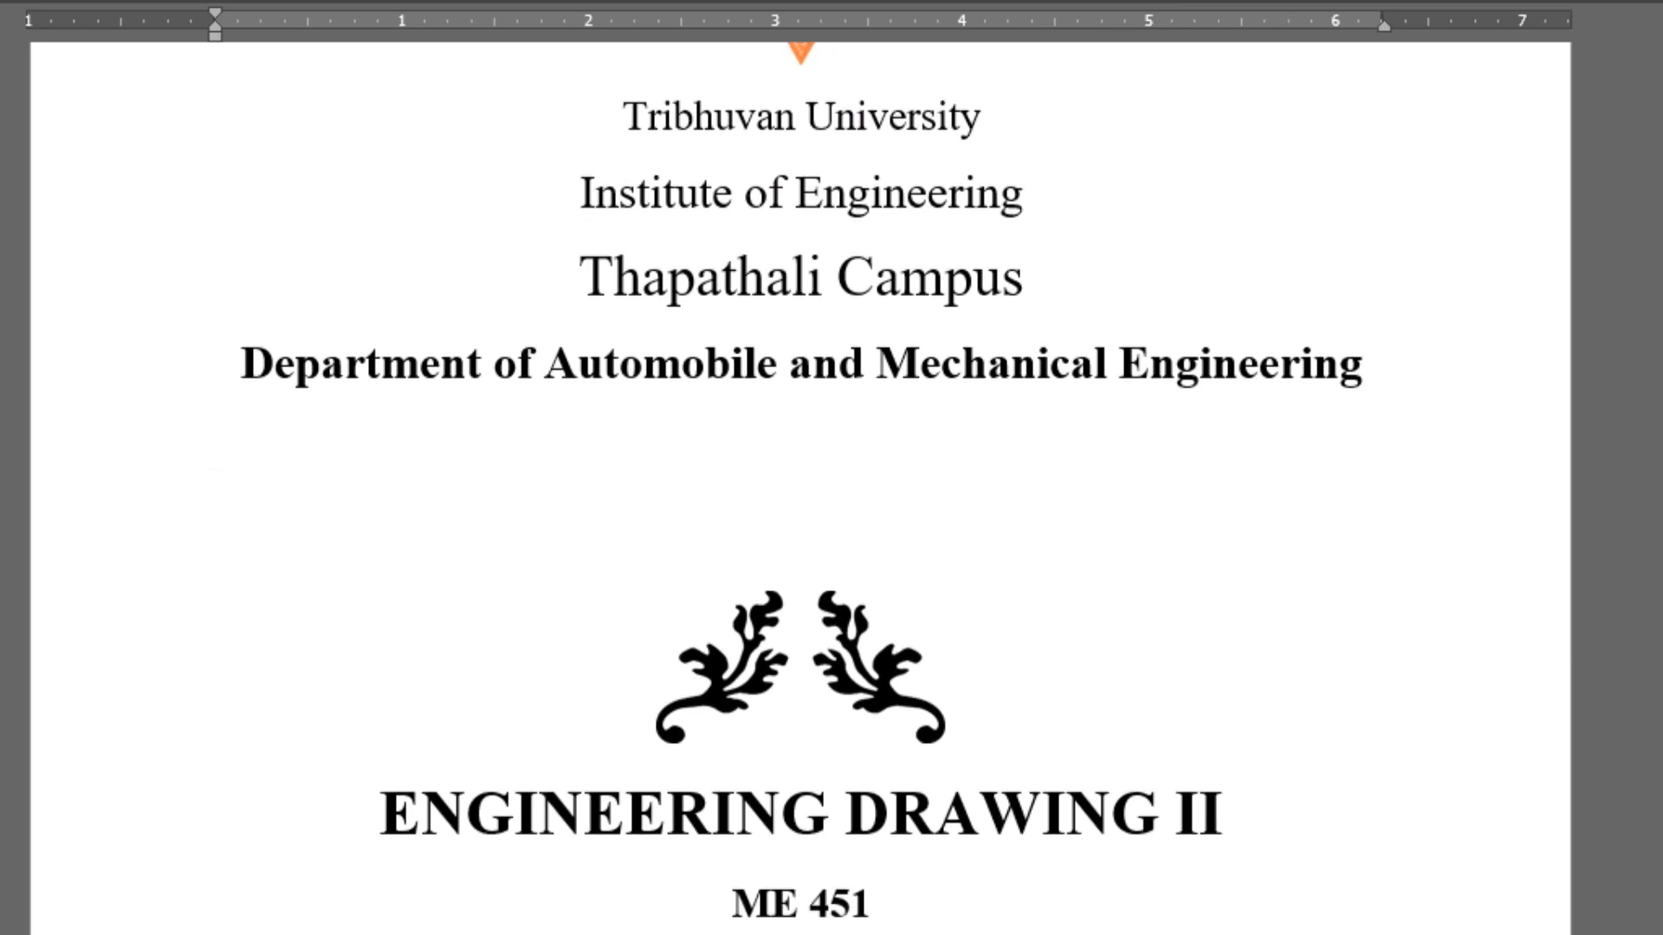
scroll("down", 3)
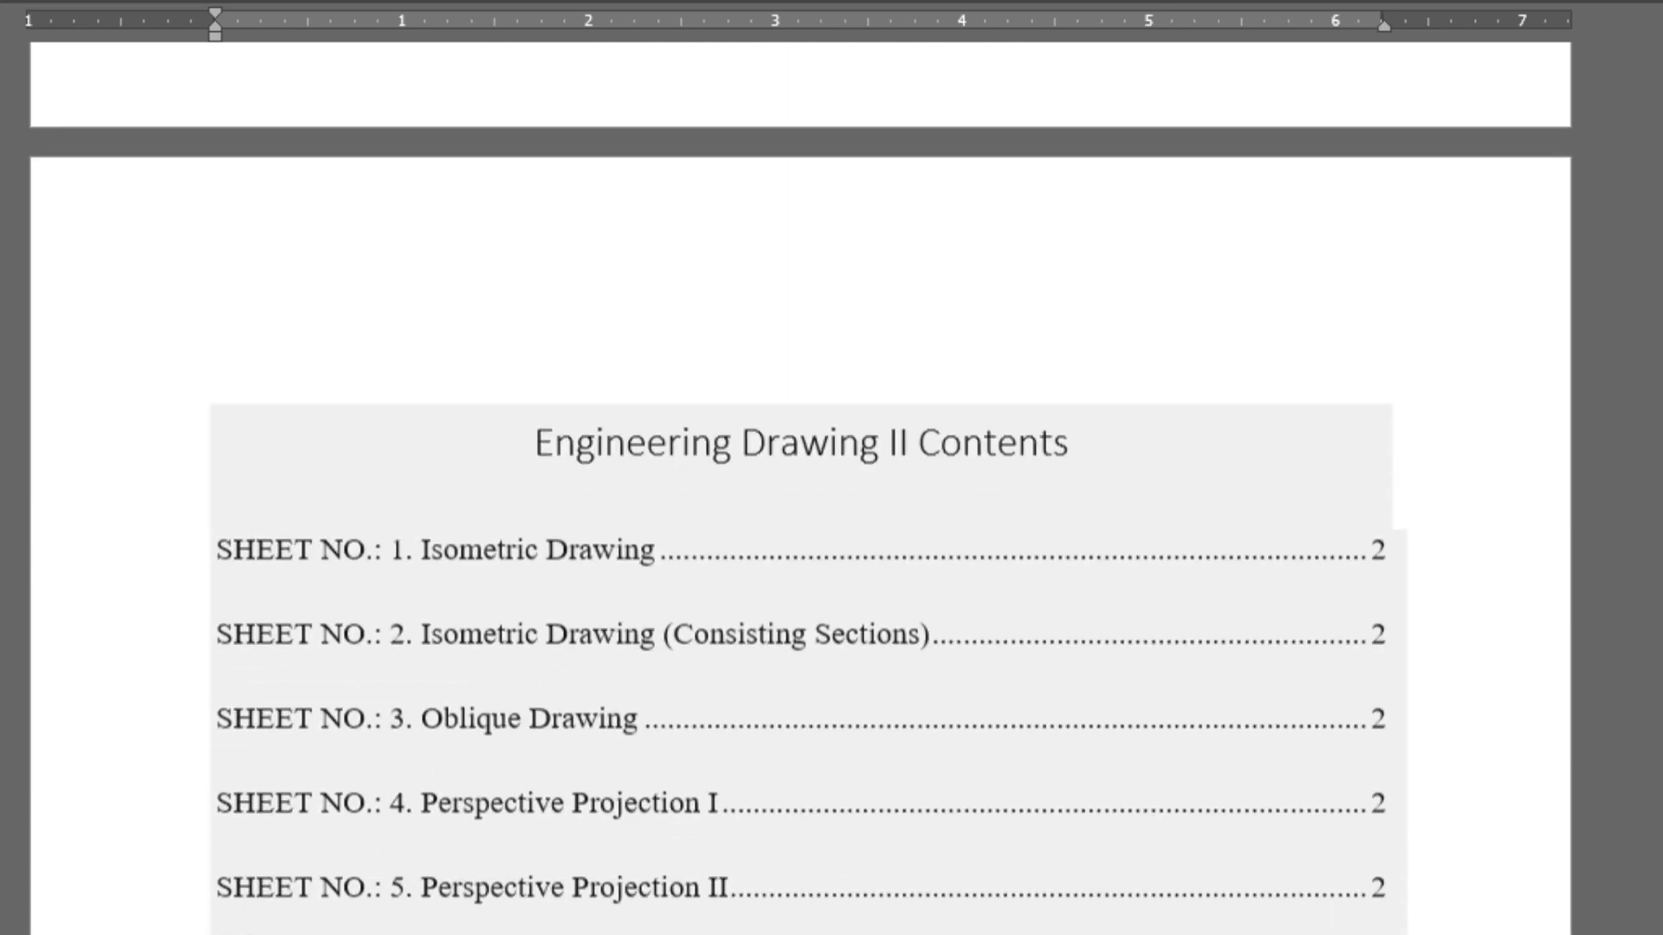
scroll("down", 3)
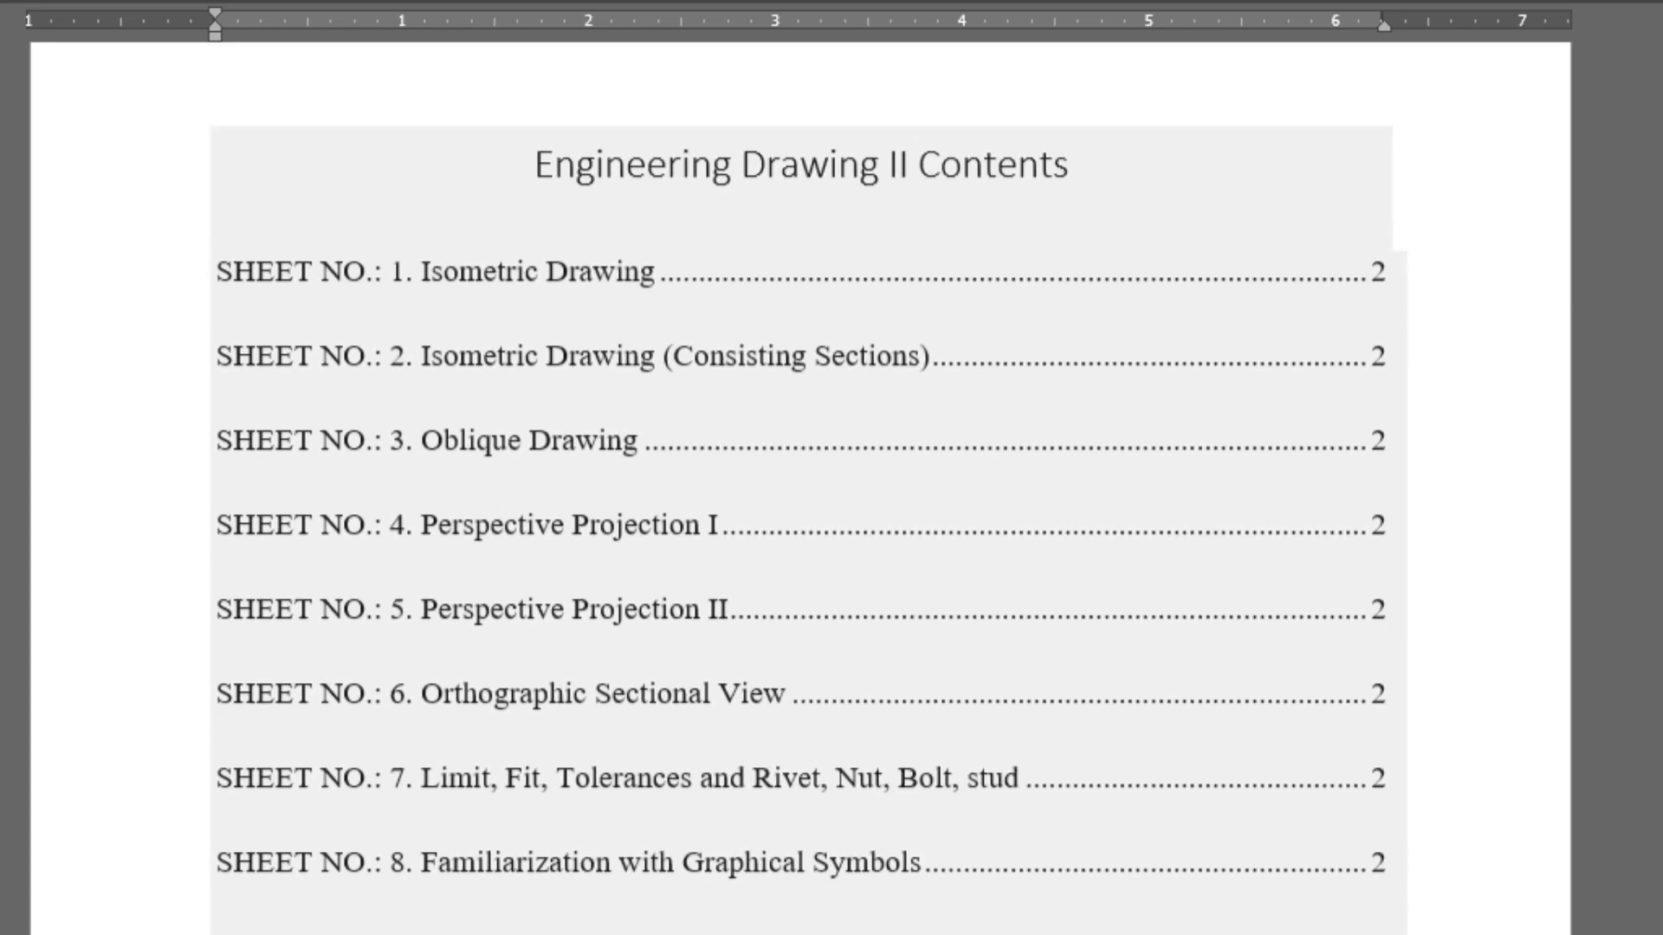
scroll("down", 3)
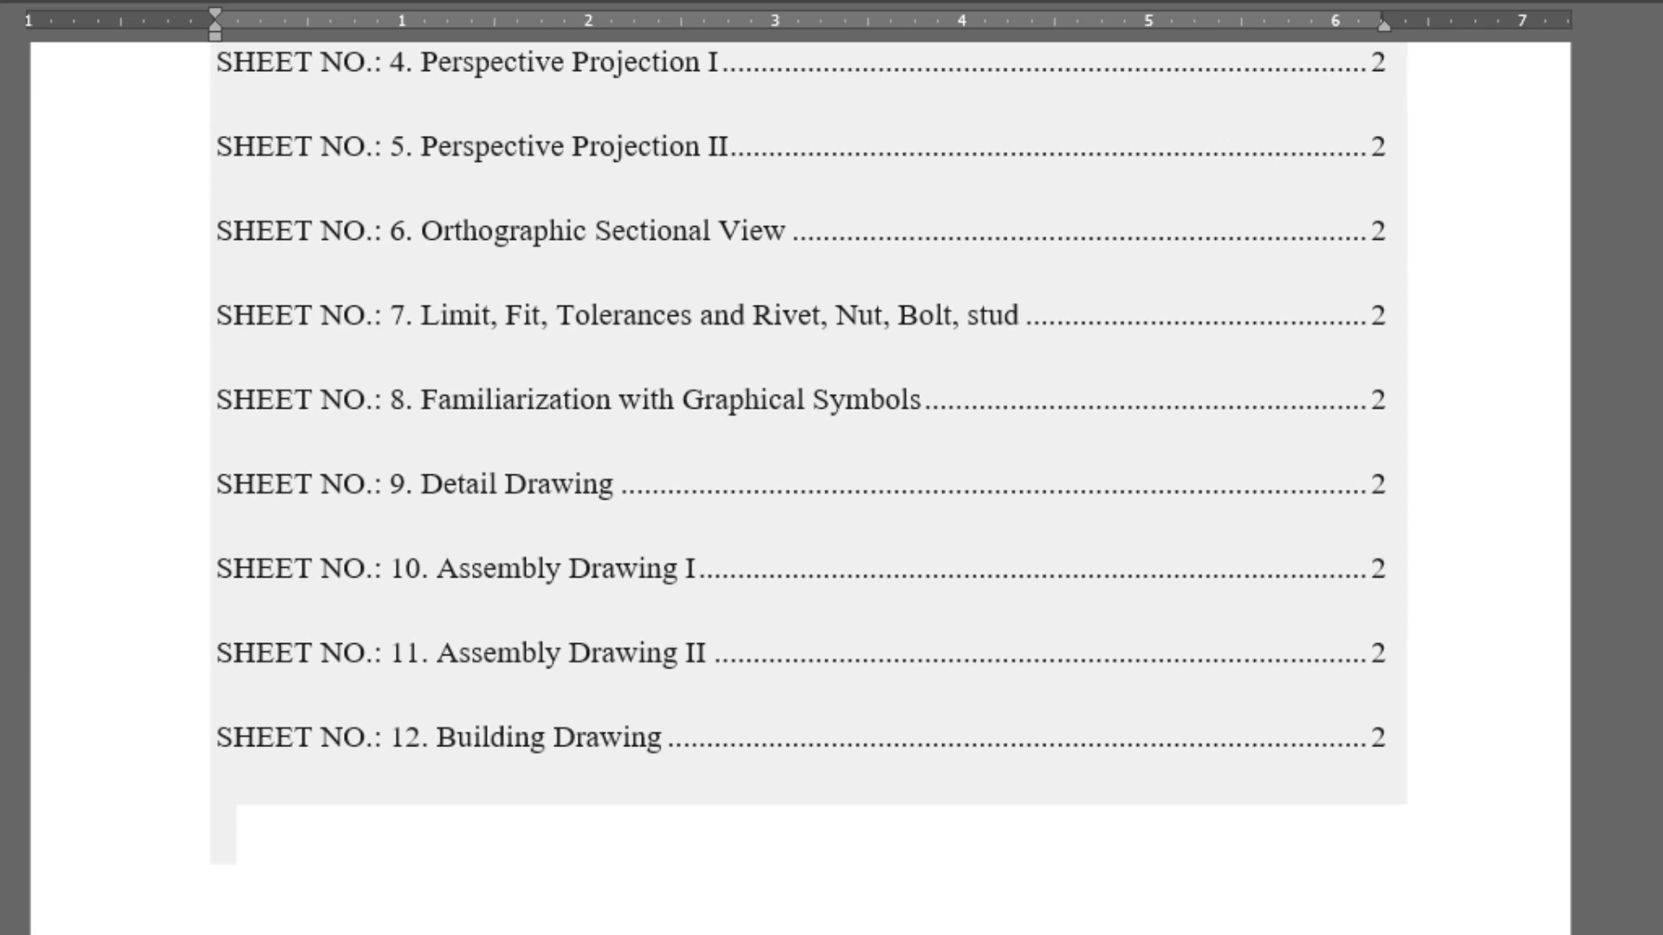
scroll("down", 3)
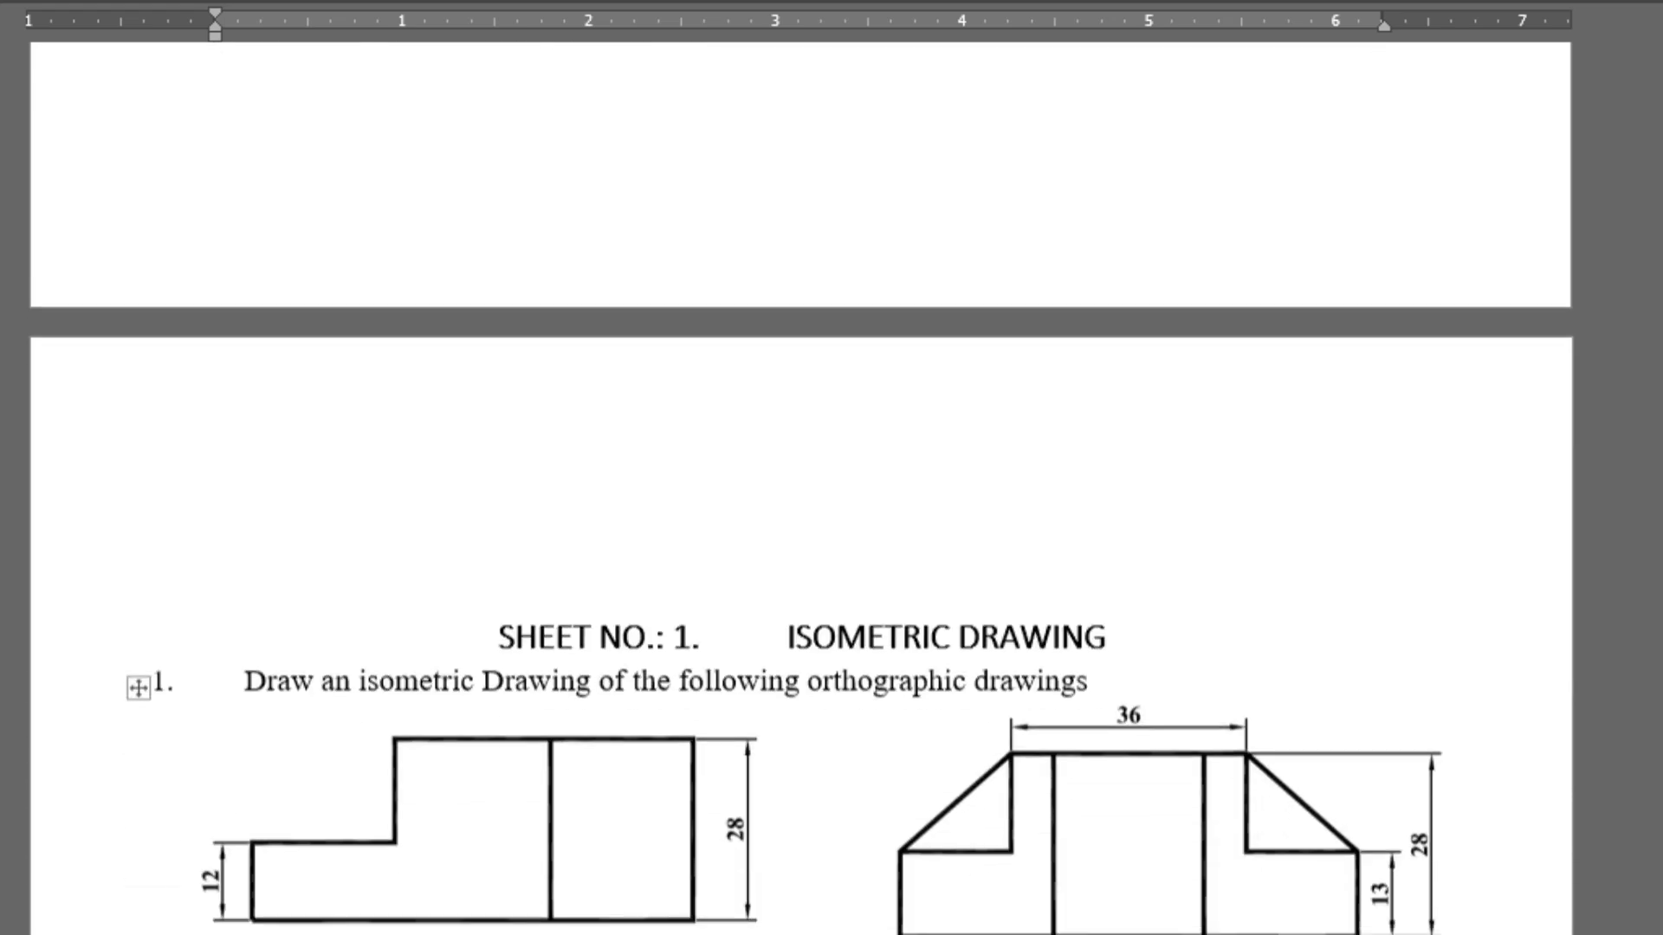
scroll("down", 3)
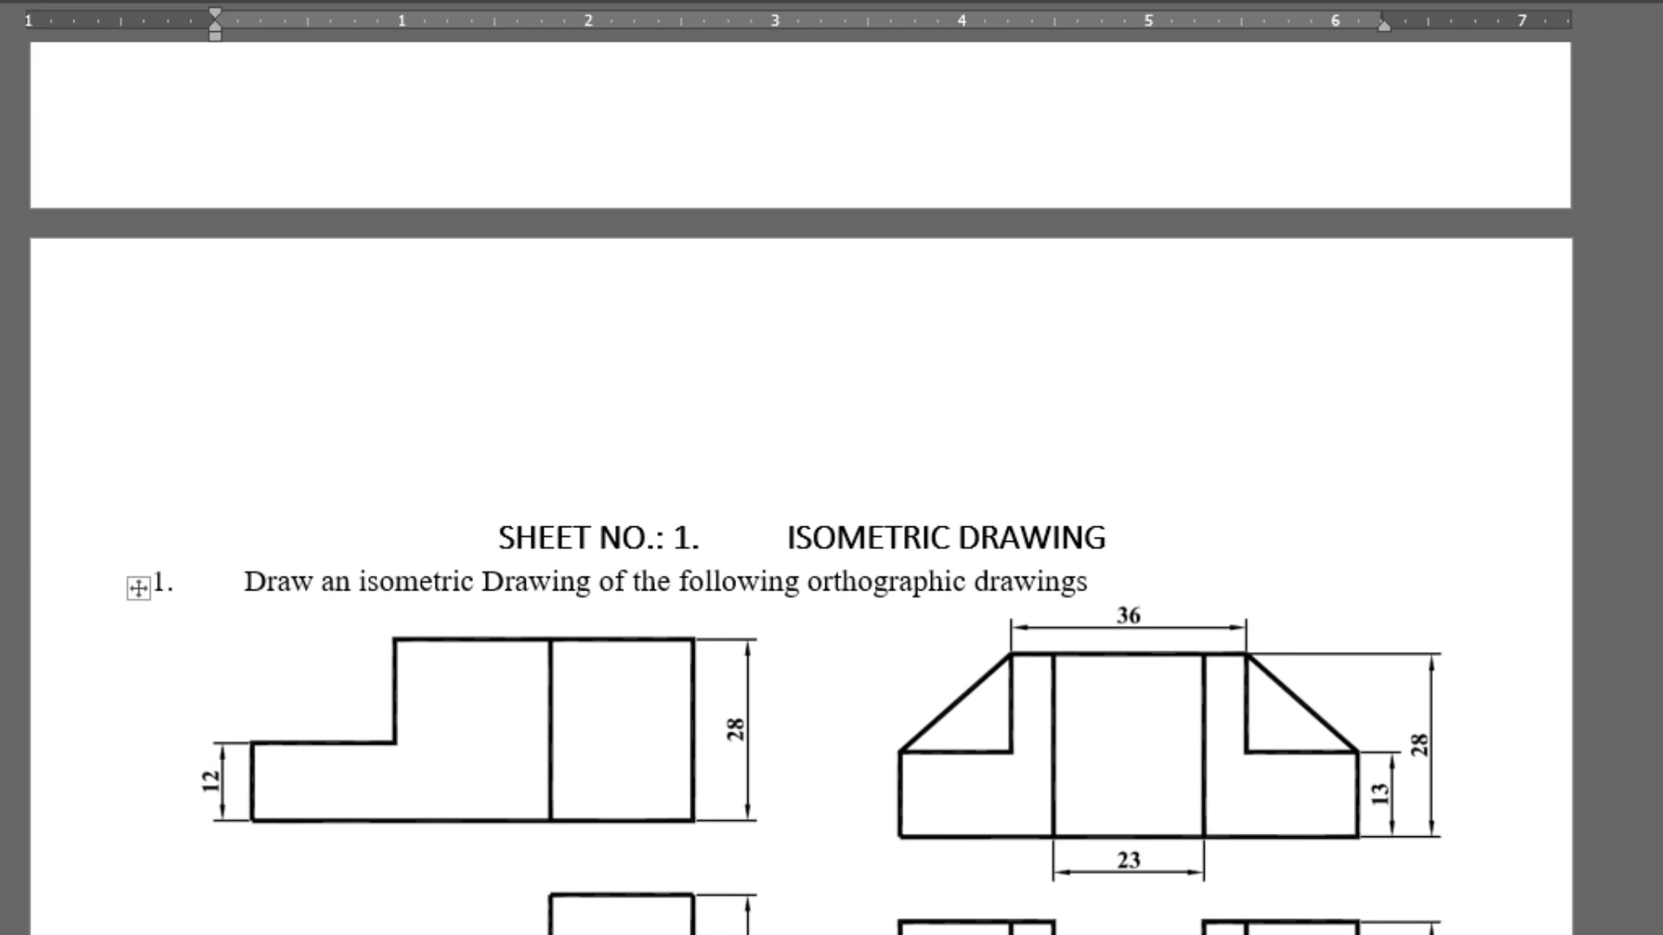
scroll("down", 3)
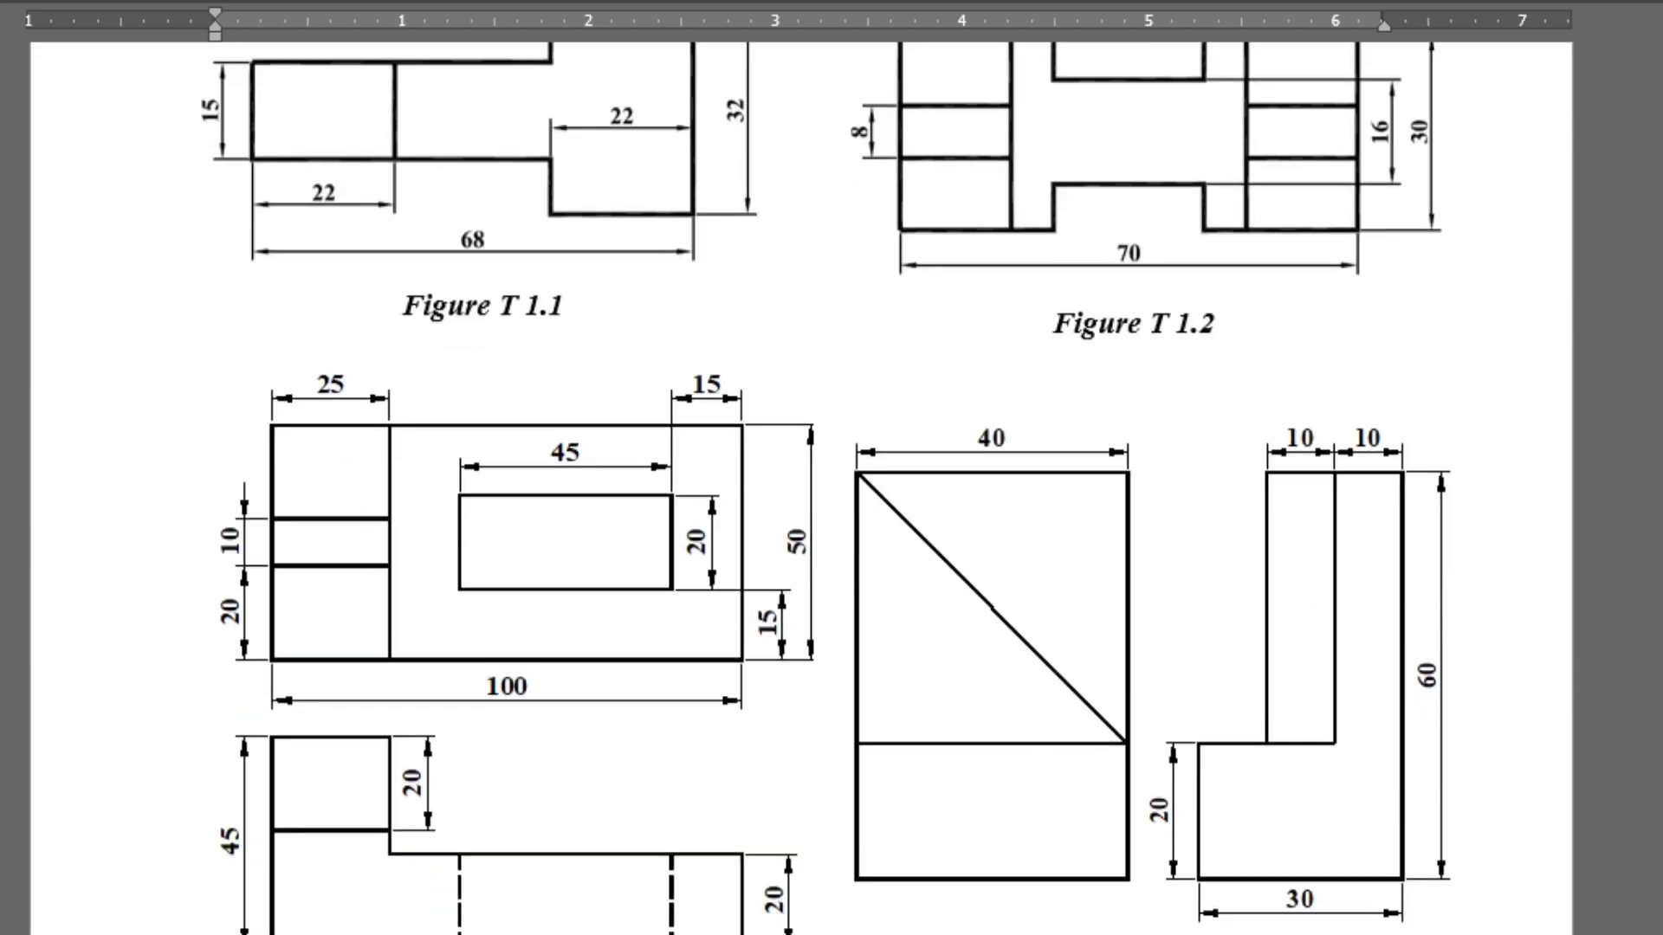
scroll("down", 3)
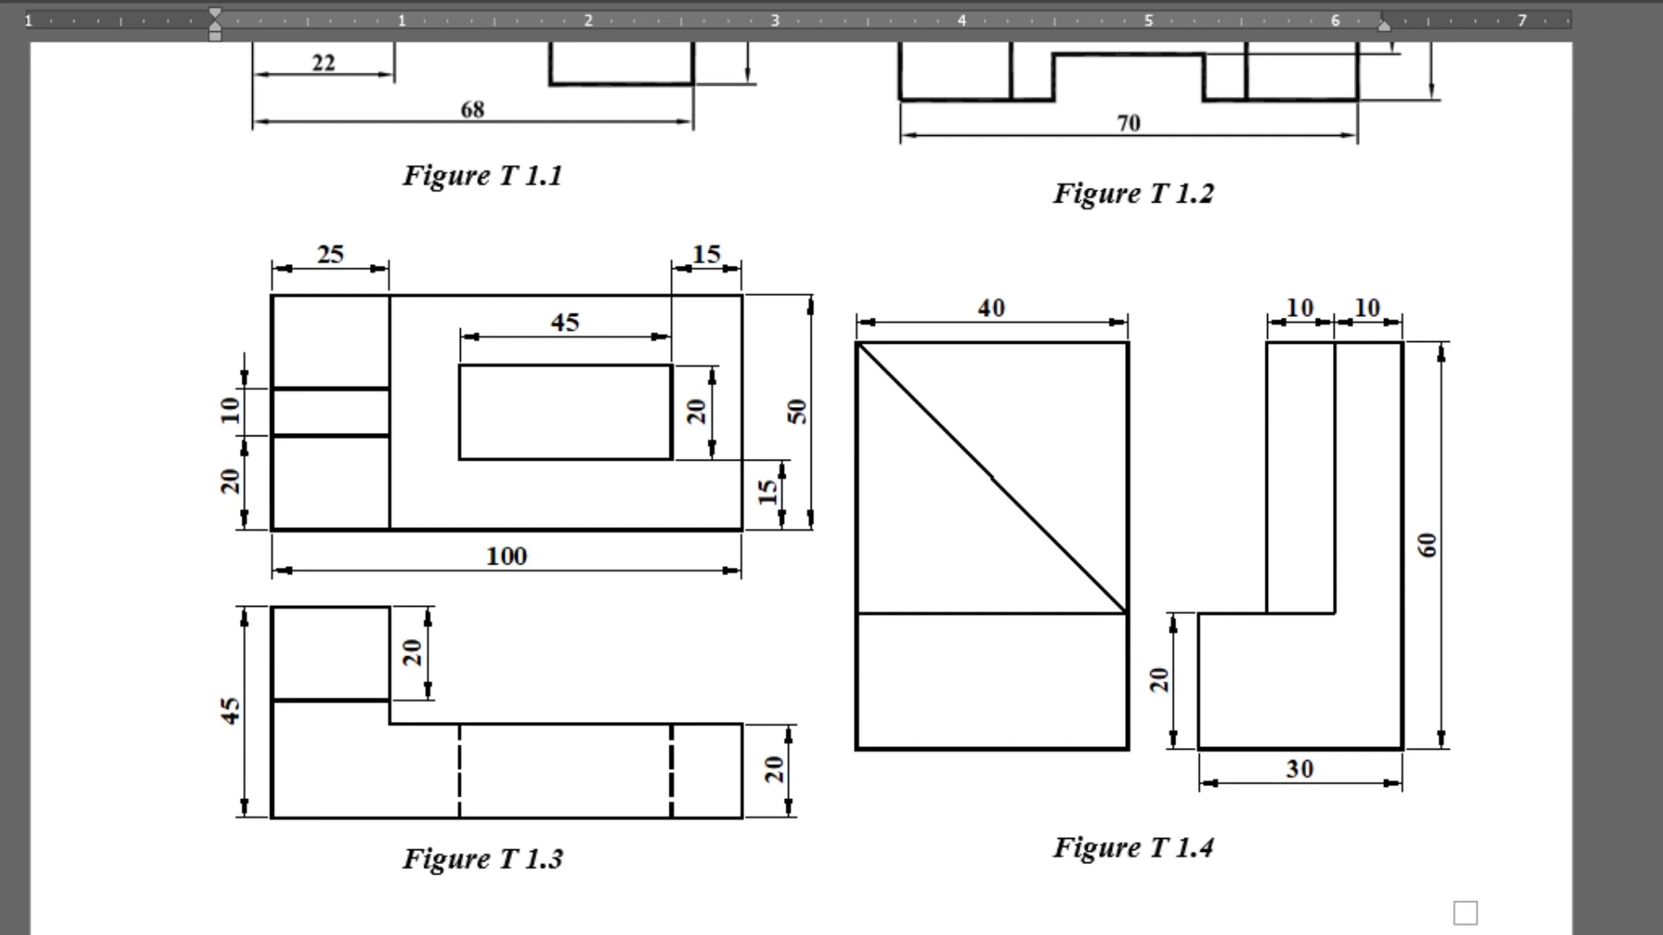
scroll("down", 3)
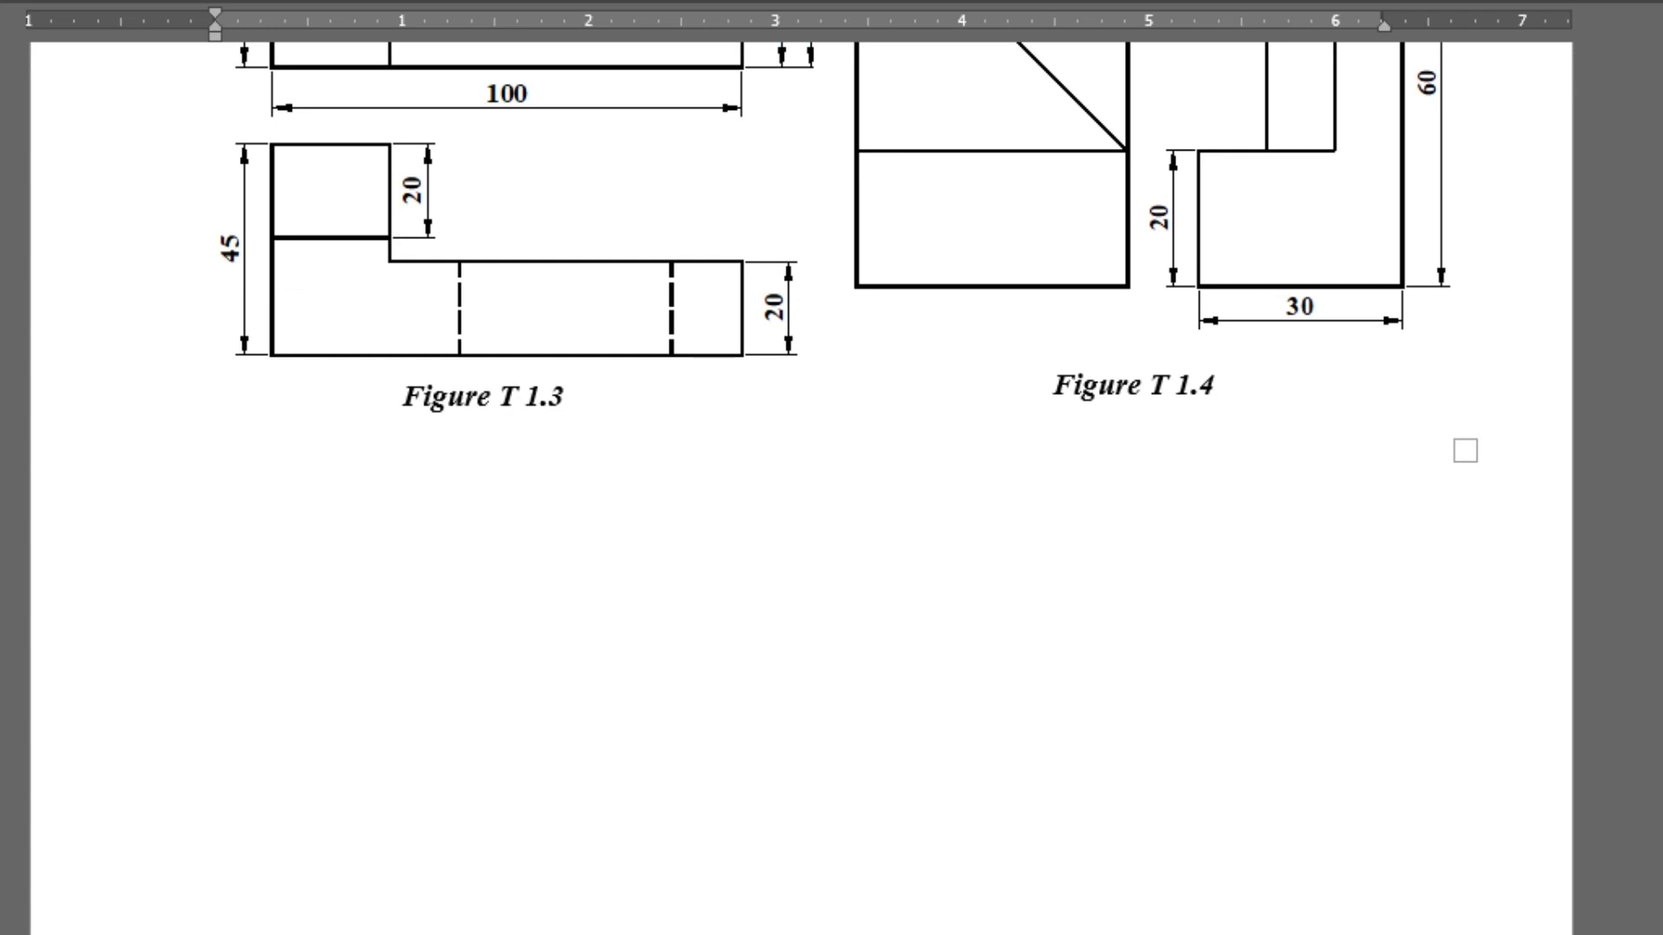
scroll("down", 3)
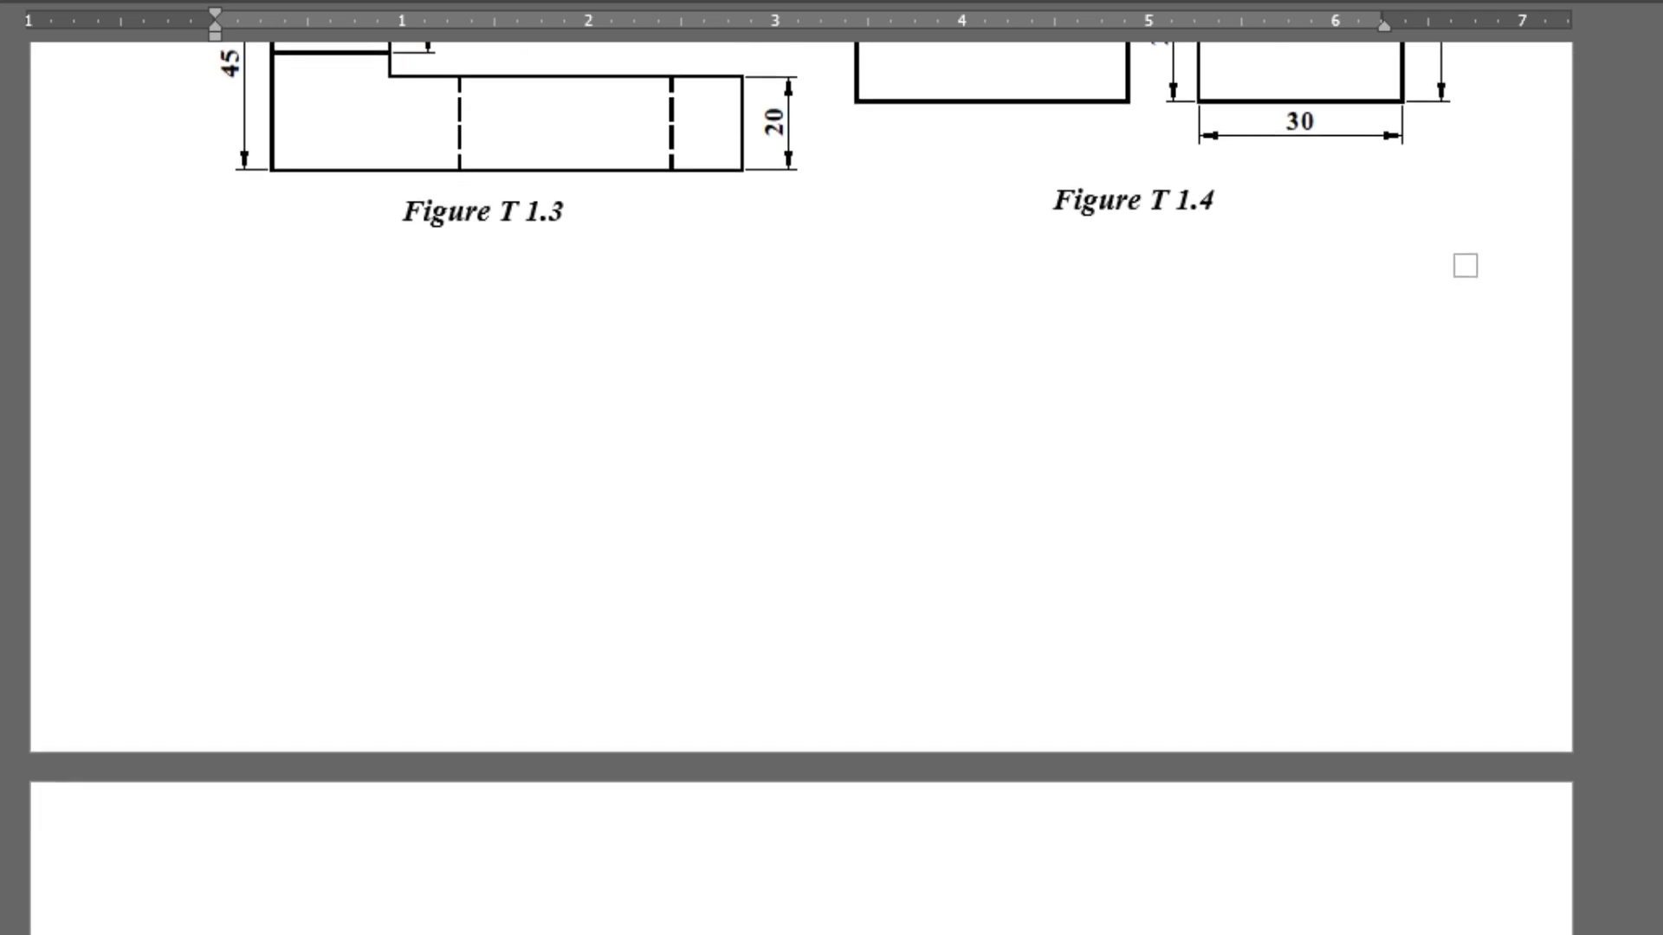
scroll("down", 3)
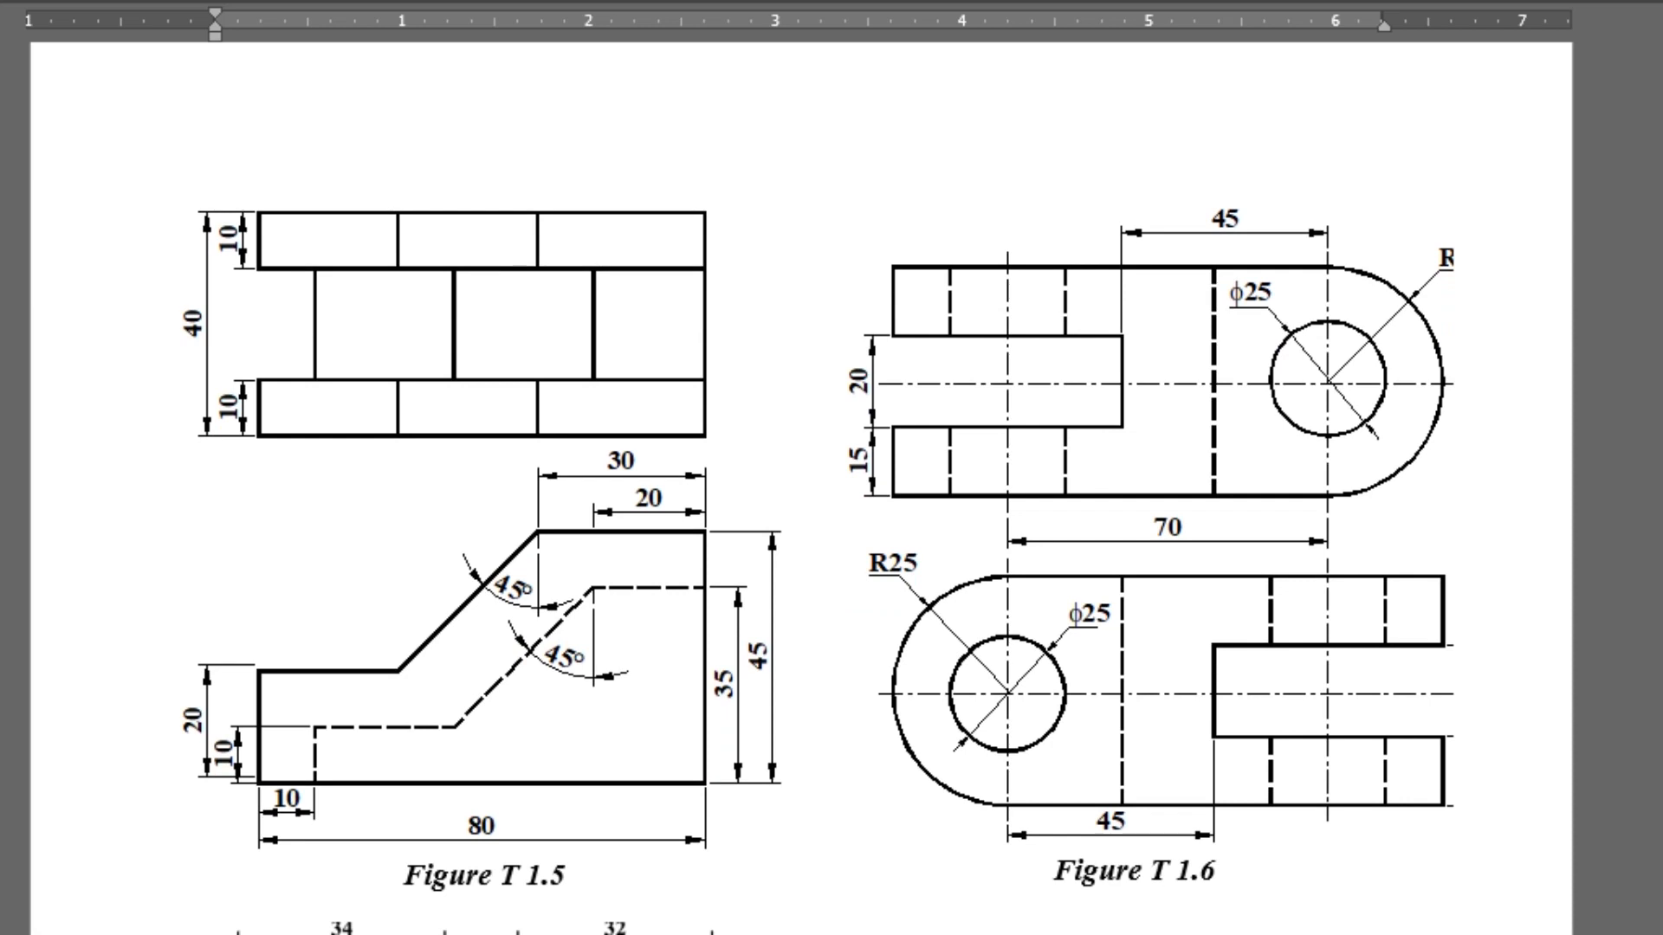
scroll("down", 3)
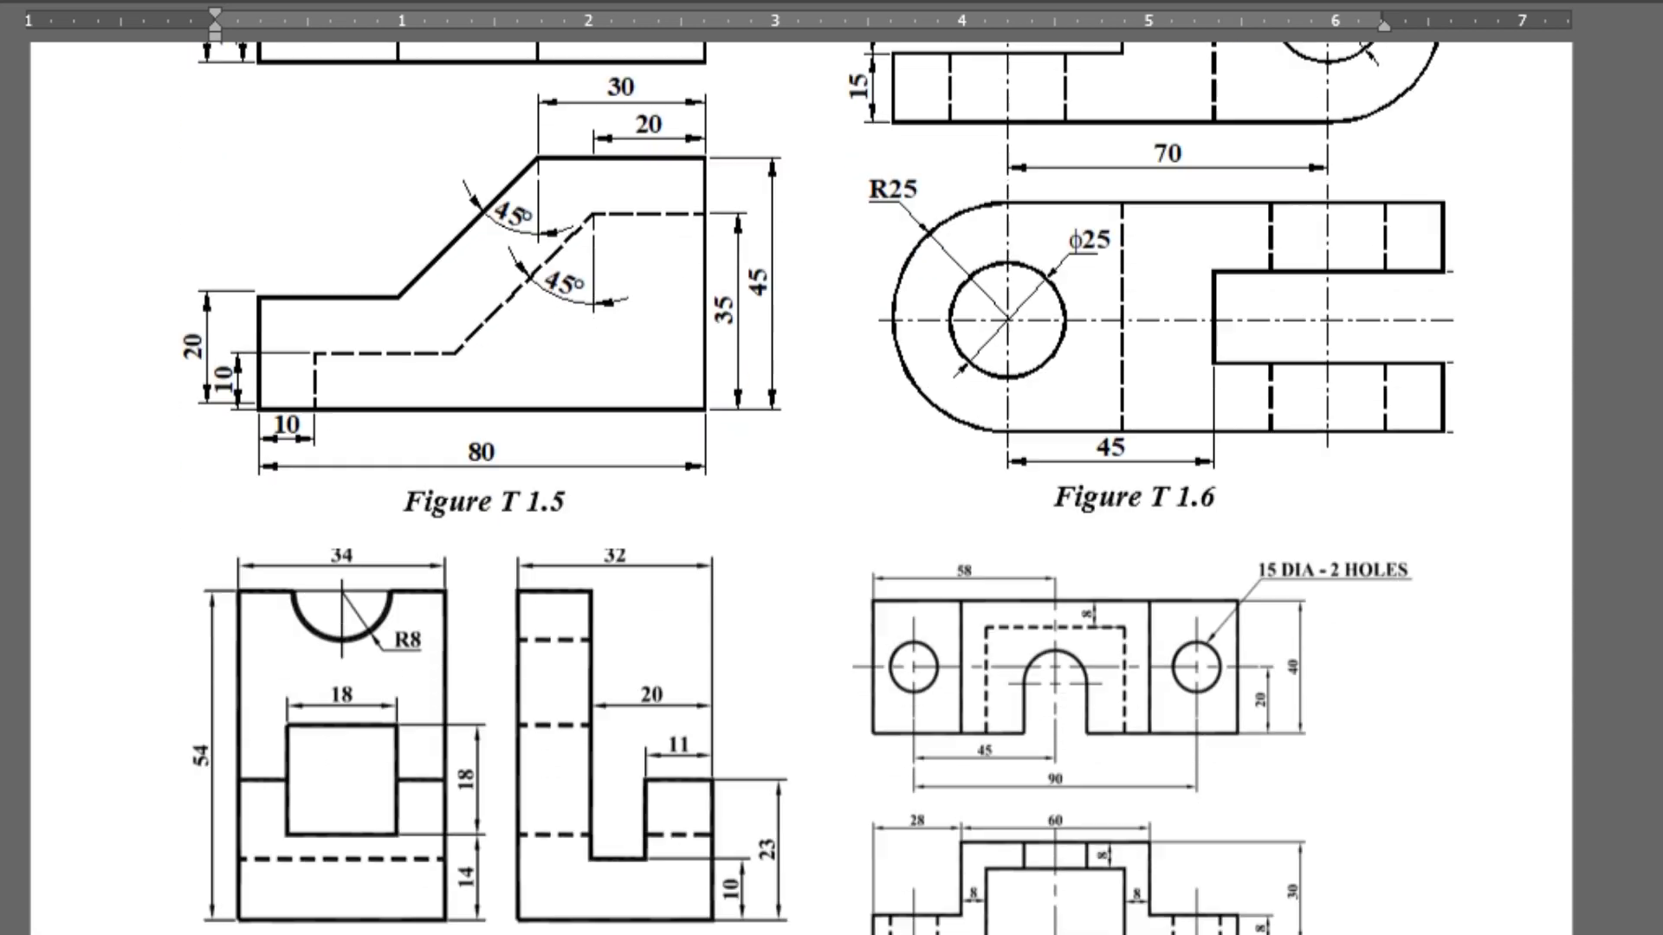